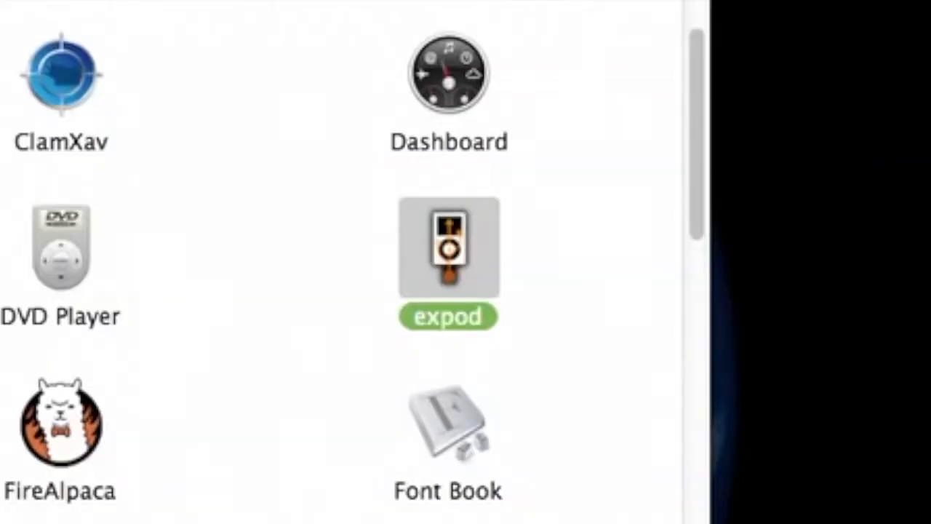
{"action": "mouse_move", "coordinate": [551, 332]}
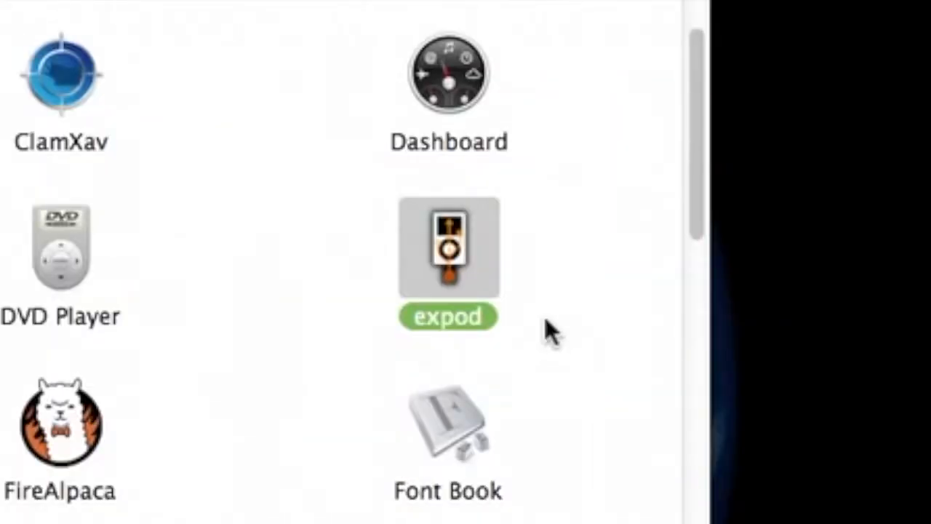
{"action": "mouse_move", "coordinate": [524, 274]}
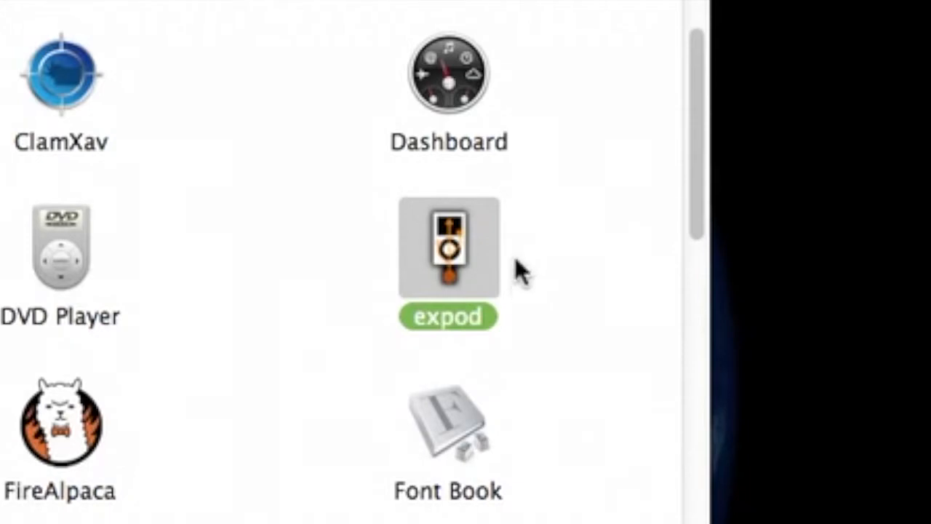
{"action": "mouse_move", "coordinate": [515, 279]}
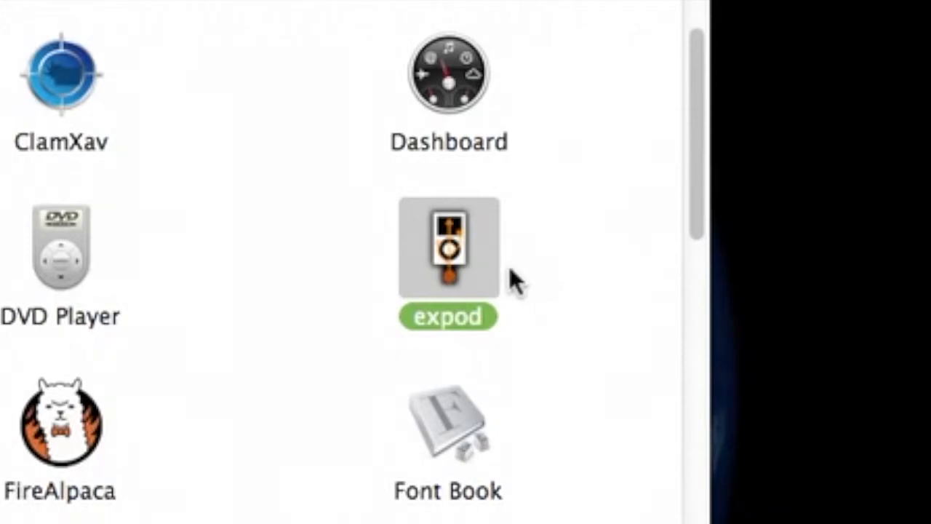
{"action": "mouse_move", "coordinate": [468, 255]}
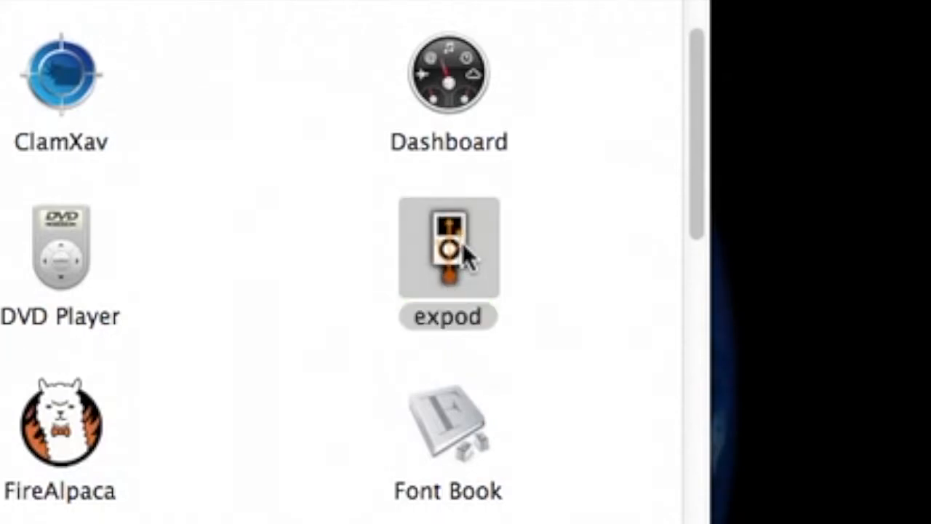
Step: Launch expod and enlarge its window so more of the iPod's track list is visible
{"action": "double_click", "coordinate": [448, 247]}
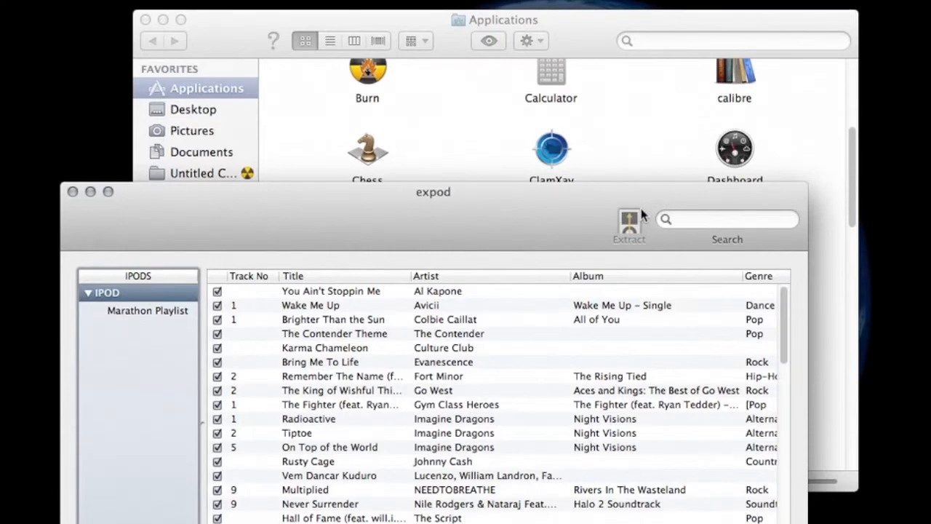
{"action": "mouse_move", "coordinate": [547, 225]}
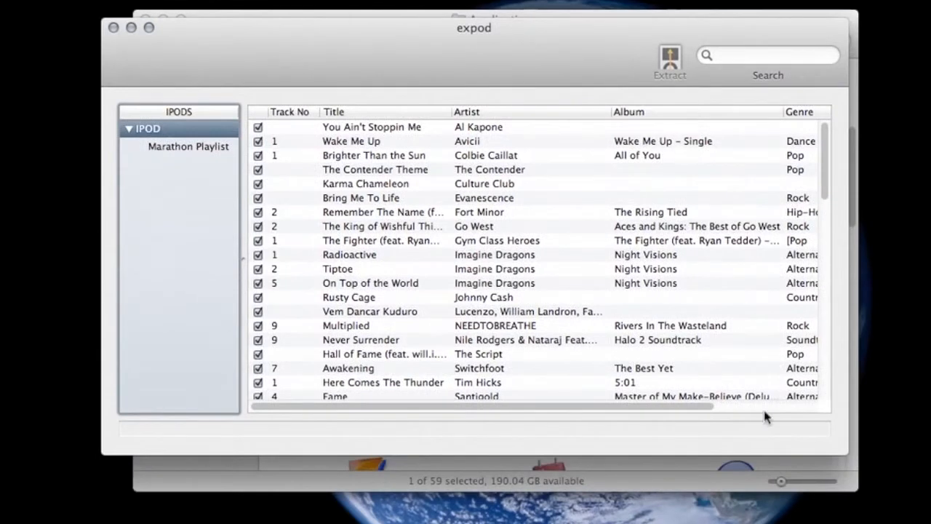
{"action": "mouse_move", "coordinate": [844, 456]}
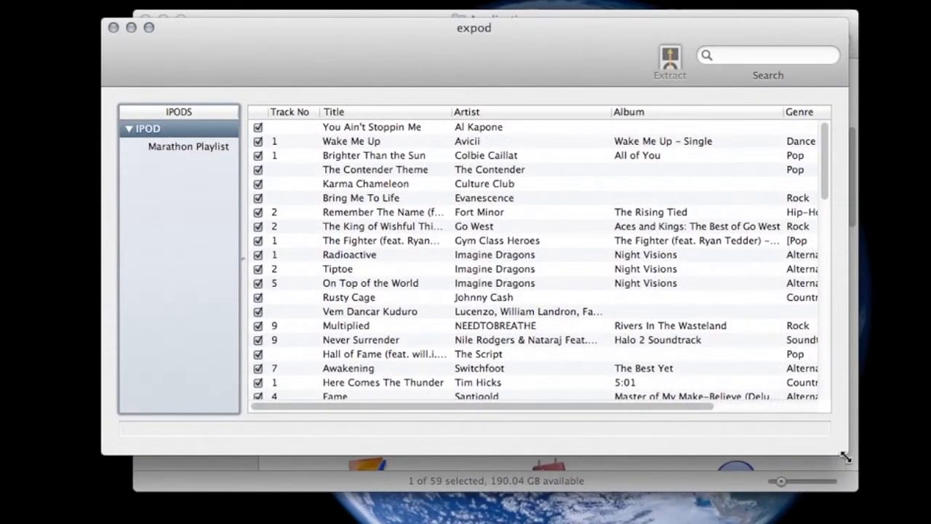
{"action": "left_click_drag", "start_coordinate": [846, 457], "coordinate": [821, 468]}
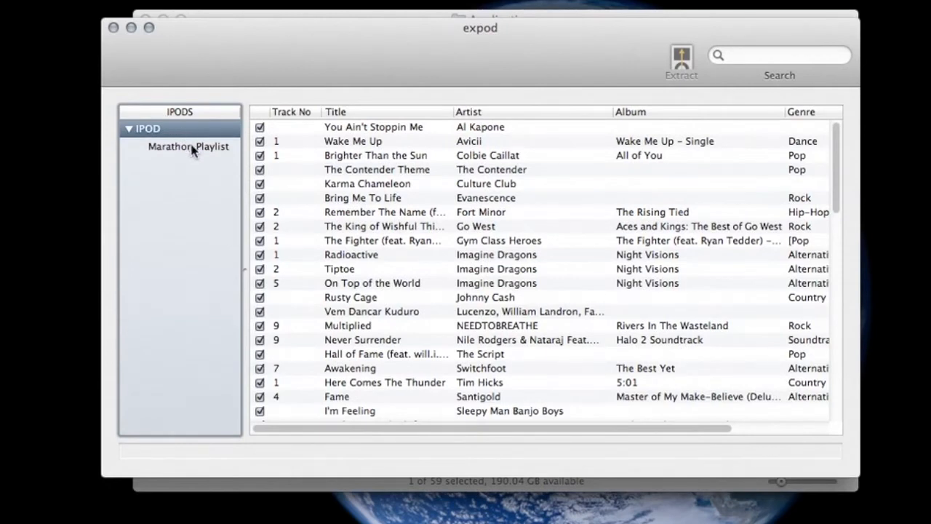
Step: Select all 69 songs (368.9 MB) of the Marathon Playlist via Edit > Select All
{"action": "left_click", "coordinate": [189, 145]}
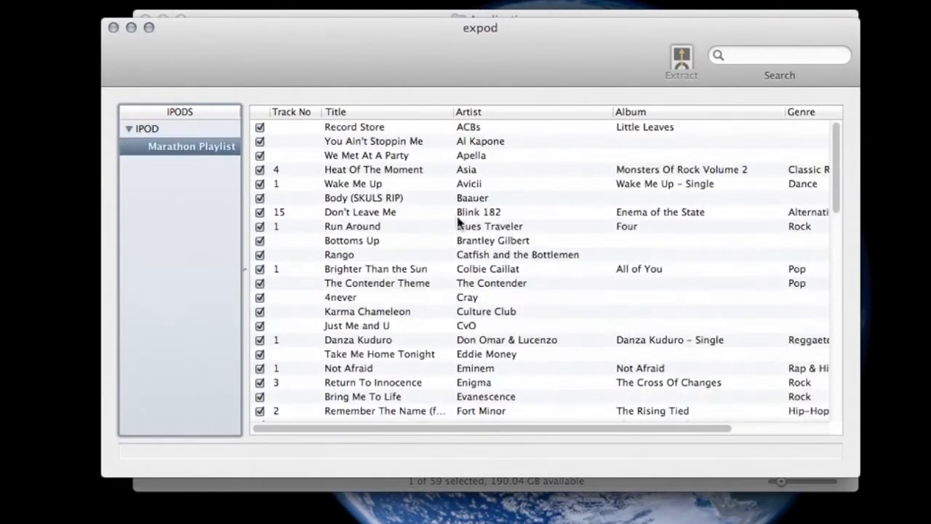
{"action": "mouse_move", "coordinate": [696, 90]}
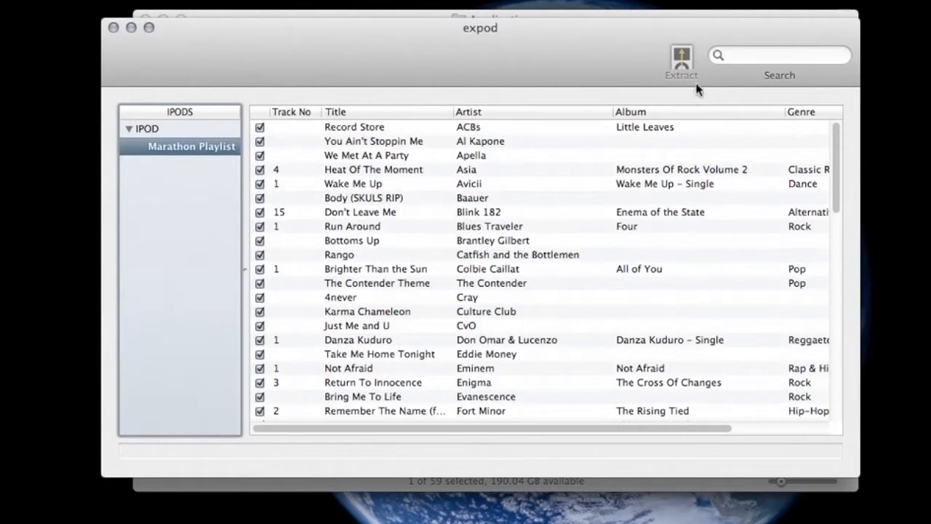
{"action": "left_click", "coordinate": [364, 198]}
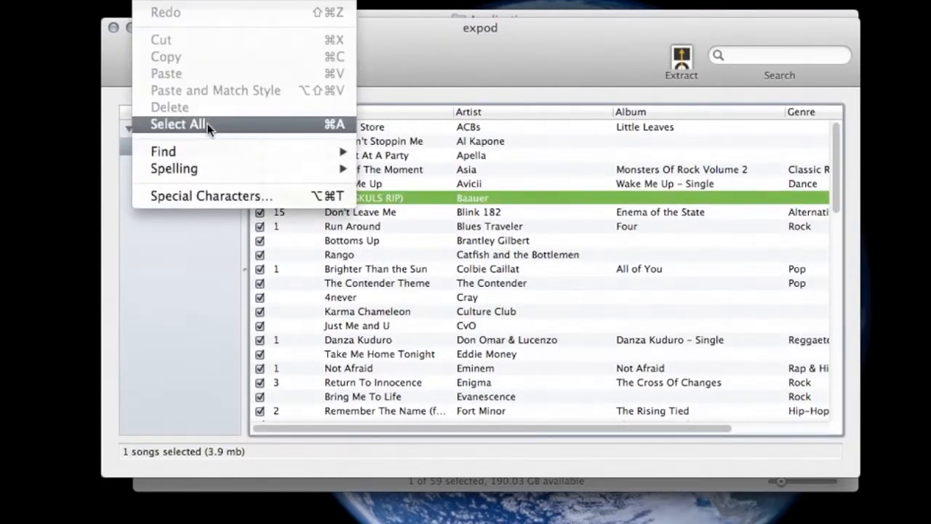
{"action": "left_click", "coordinate": [177, 124]}
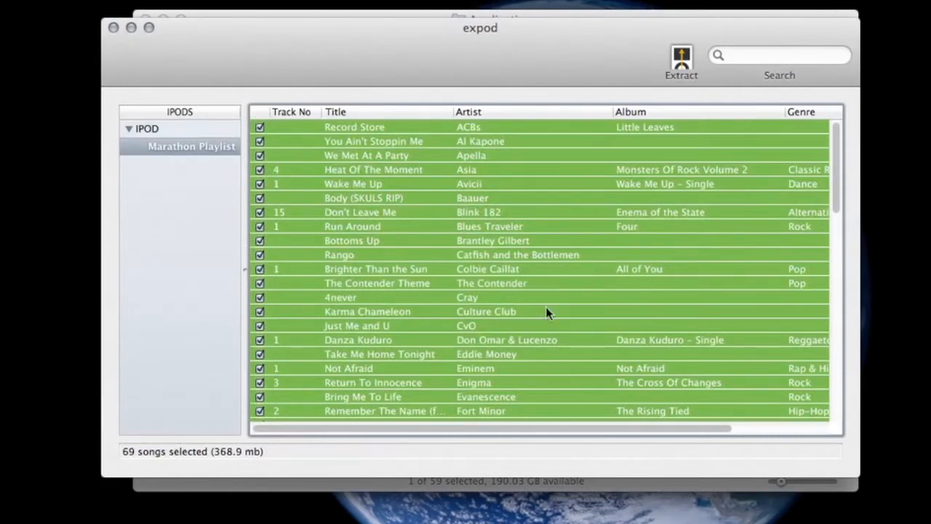
{"action": "mouse_move", "coordinate": [687, 80]}
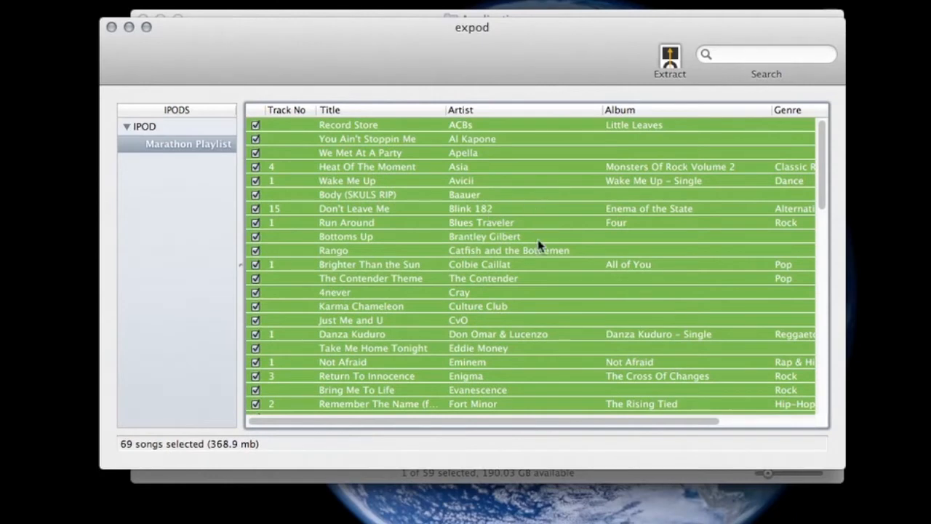
{"action": "left_click", "coordinate": [669, 58]}
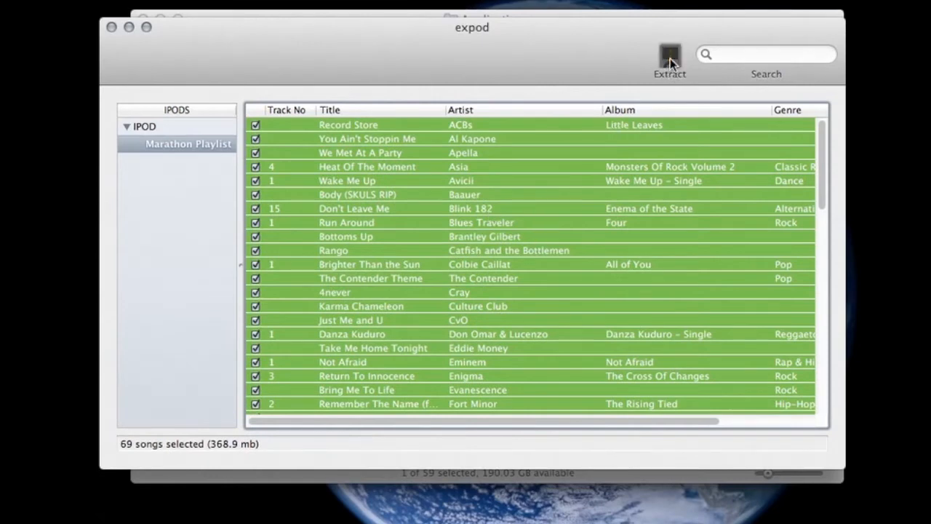
Step: Extract the 69 selected songs to Extracted Songs, named by artist, album, track number and title
{"action": "left_click", "coordinate": [669, 57]}
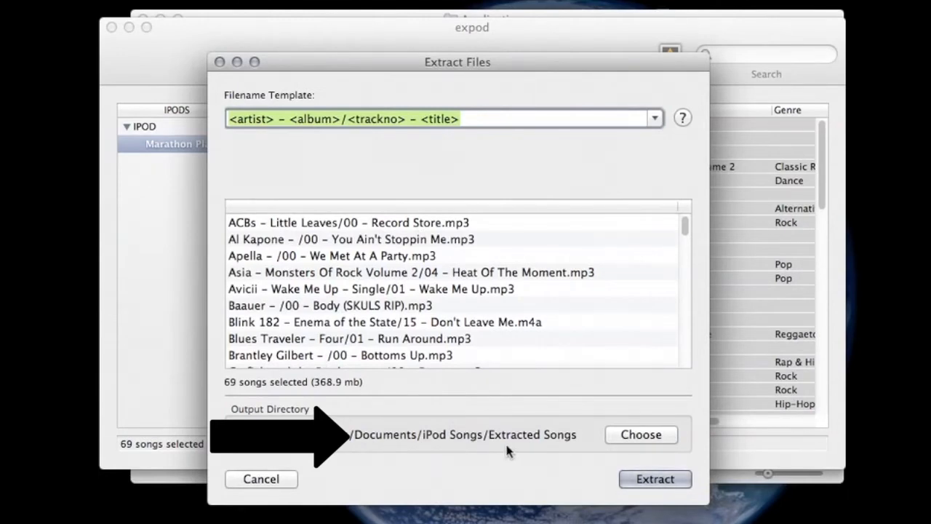
{"action": "mouse_move", "coordinate": [515, 451]}
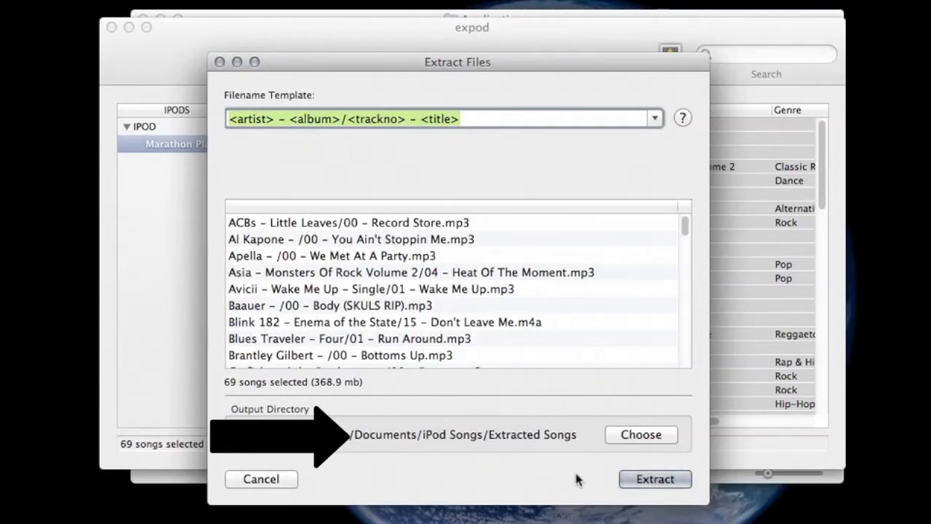
{"action": "mouse_move", "coordinate": [609, 486]}
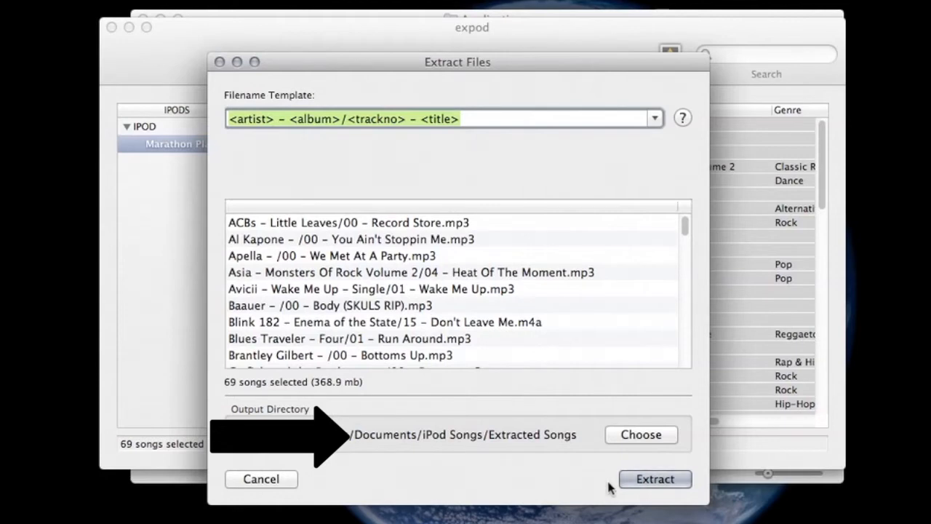
{"action": "left_click", "coordinate": [655, 479]}
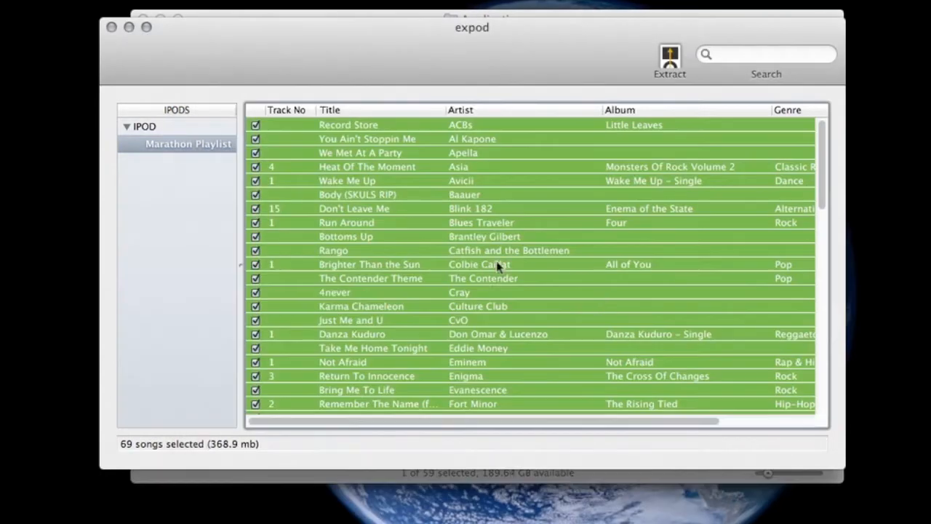
Step: Switch to Finder and enter the Extracted Songs folder to see the artist folders
{"action": "left_click", "coordinate": [669, 61]}
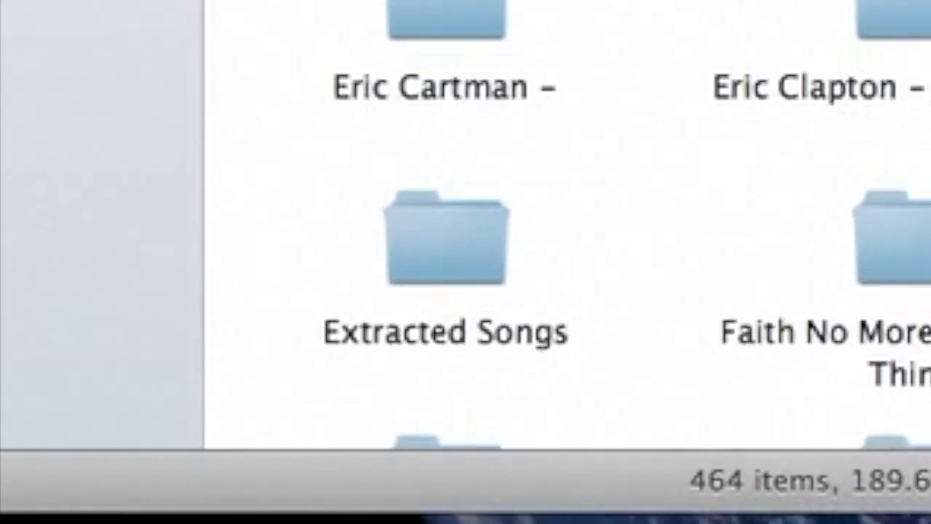
{"action": "mouse_move", "coordinate": [436, 274]}
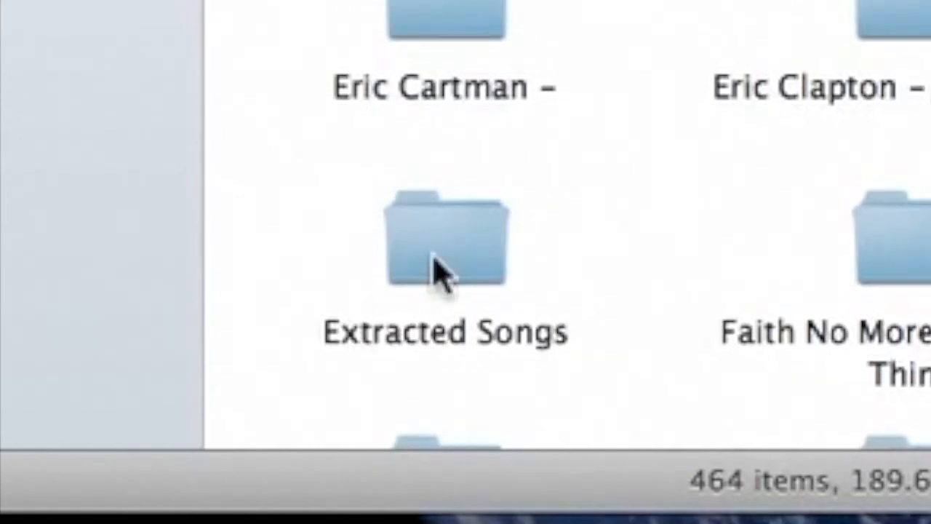
{"action": "left_click", "coordinate": [445, 240]}
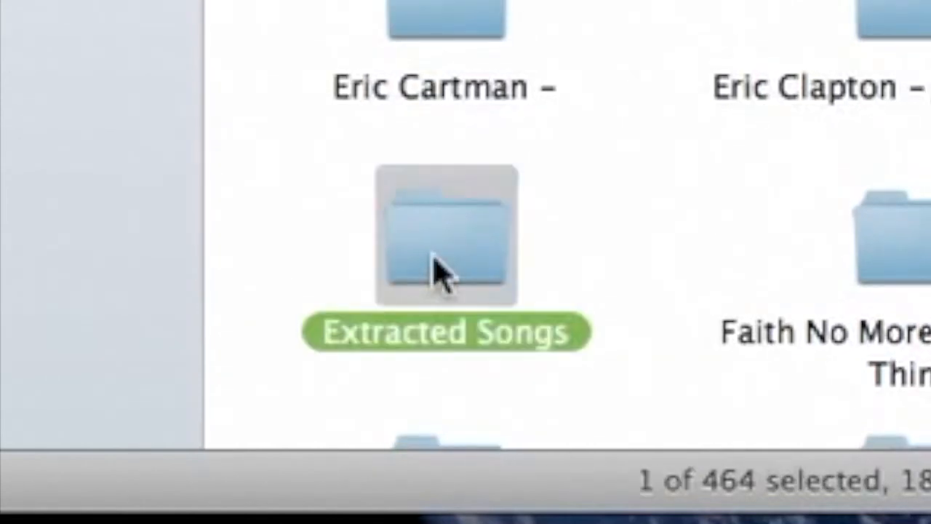
{"action": "double_click", "coordinate": [447, 235]}
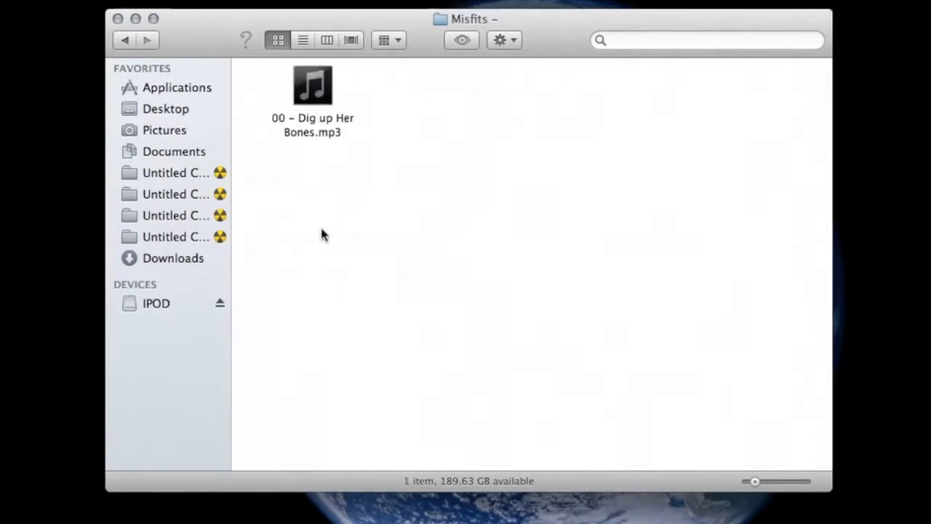
{"action": "mouse_move", "coordinate": [125, 40]}
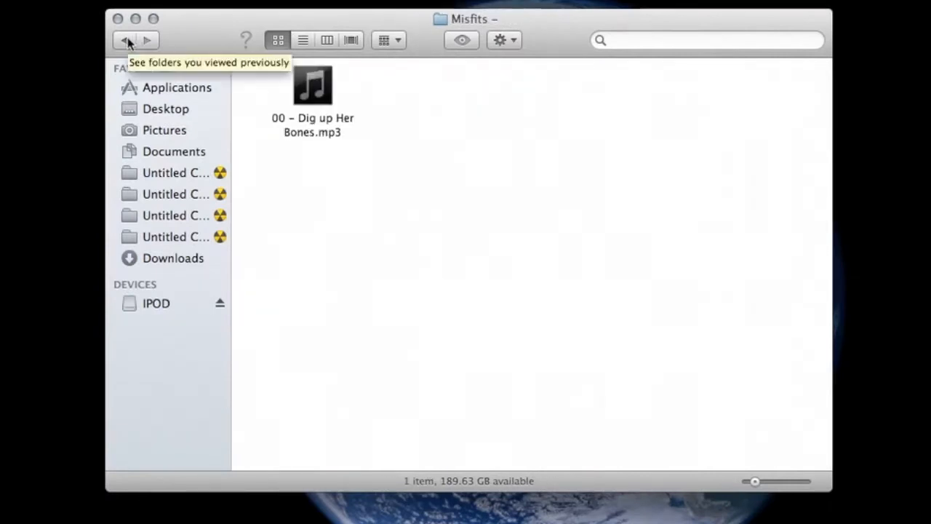
Step: Browse artist folders such as NoFX and Misfits, each holding one extracted MP3
{"action": "left_click", "coordinate": [125, 40]}
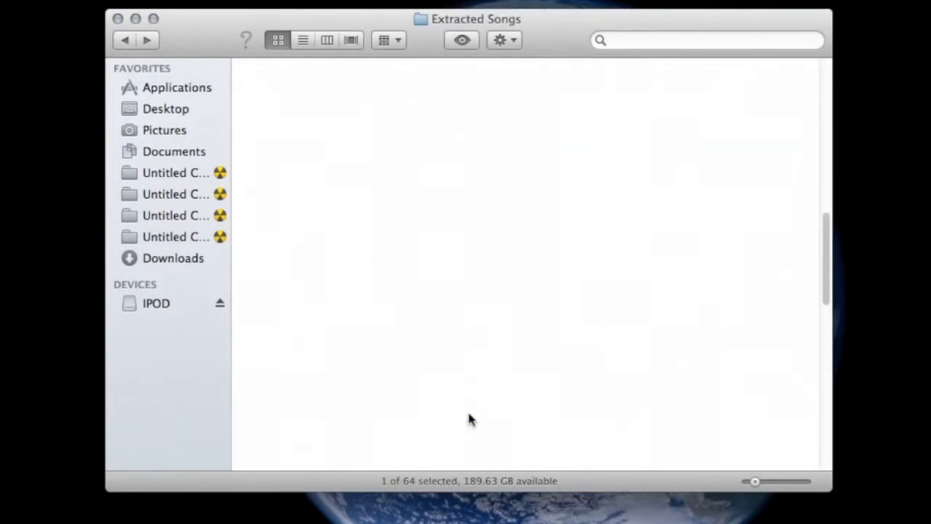
{"action": "left_click", "coordinate": [125, 41]}
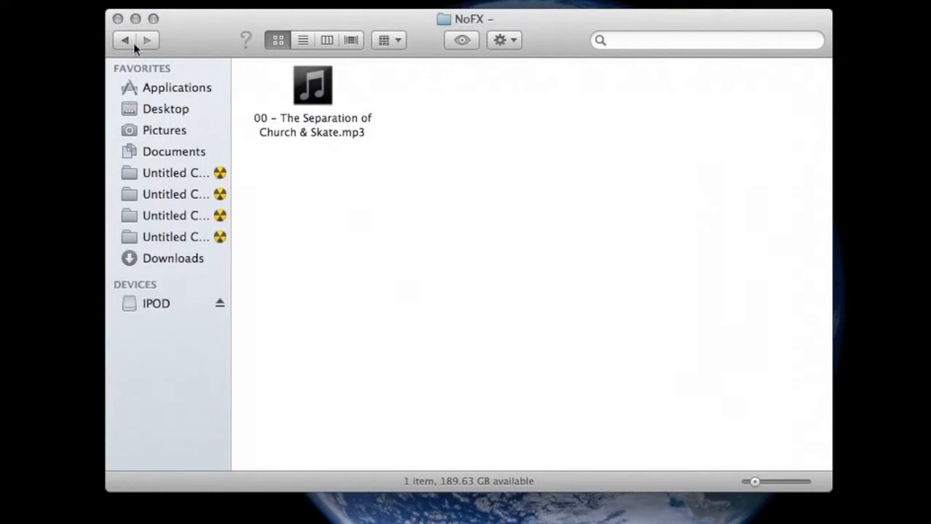
{"action": "left_click", "coordinate": [123, 41]}
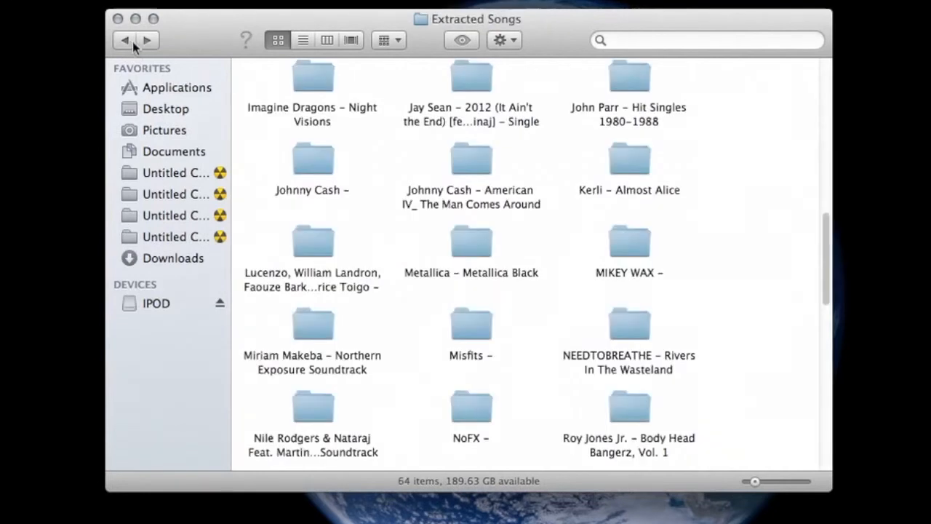
{"action": "mouse_move", "coordinate": [691, 337]}
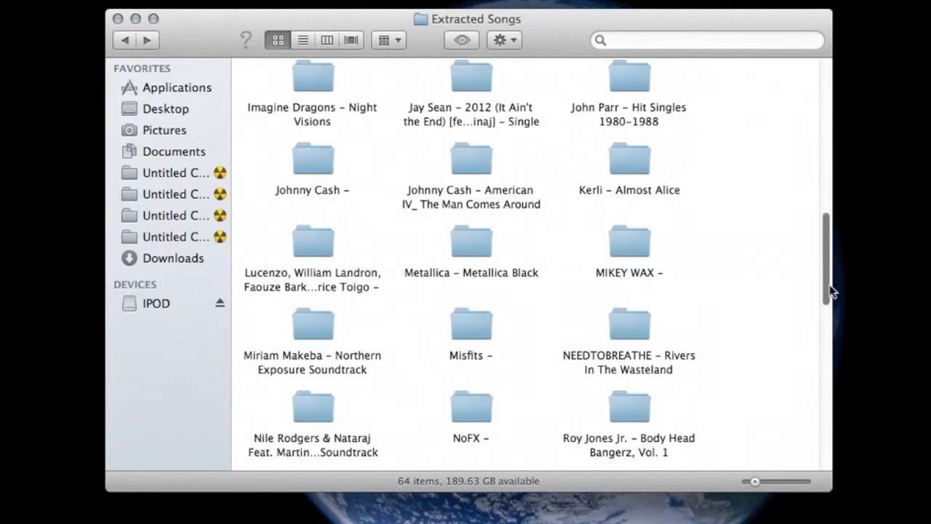
{"action": "scroll", "scroll_direction": "up", "scroll_amount": 3}
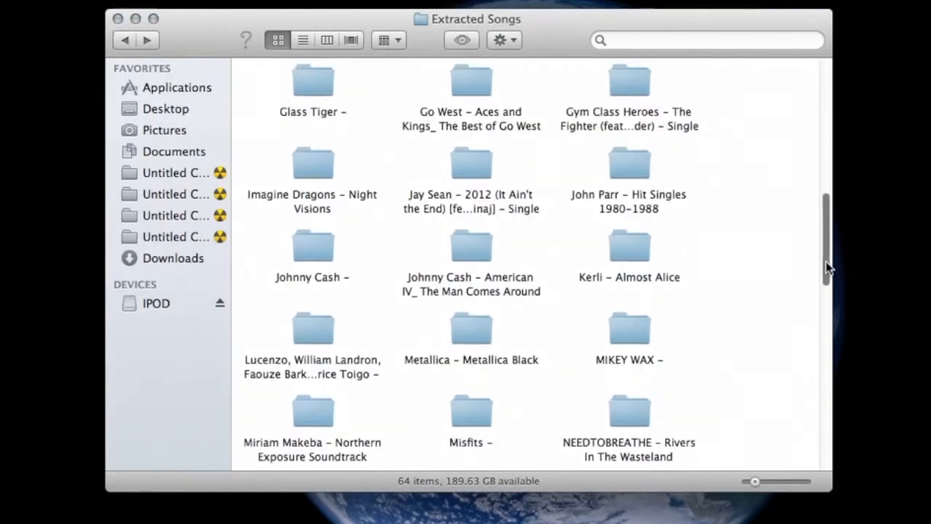
{"action": "scroll", "scroll_direction": "down", "scroll_amount": 3}
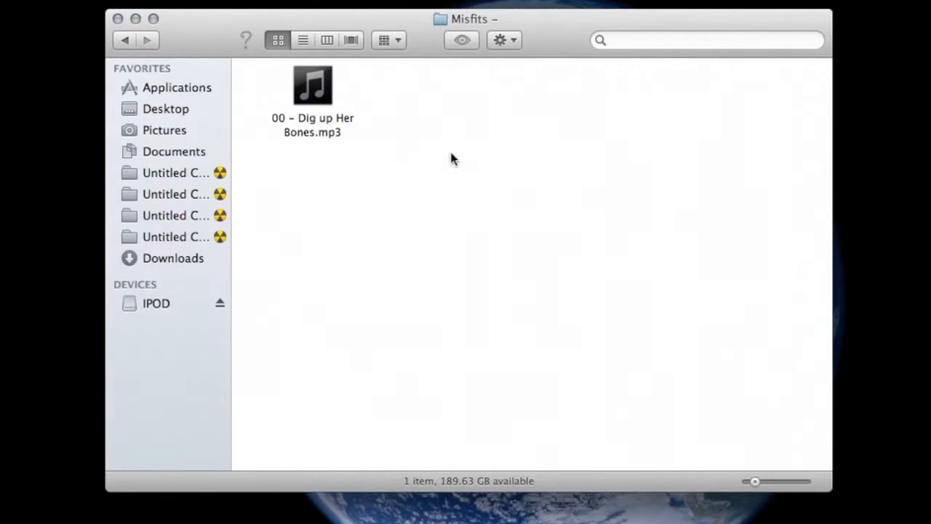
{"action": "mouse_move", "coordinate": [425, 160]}
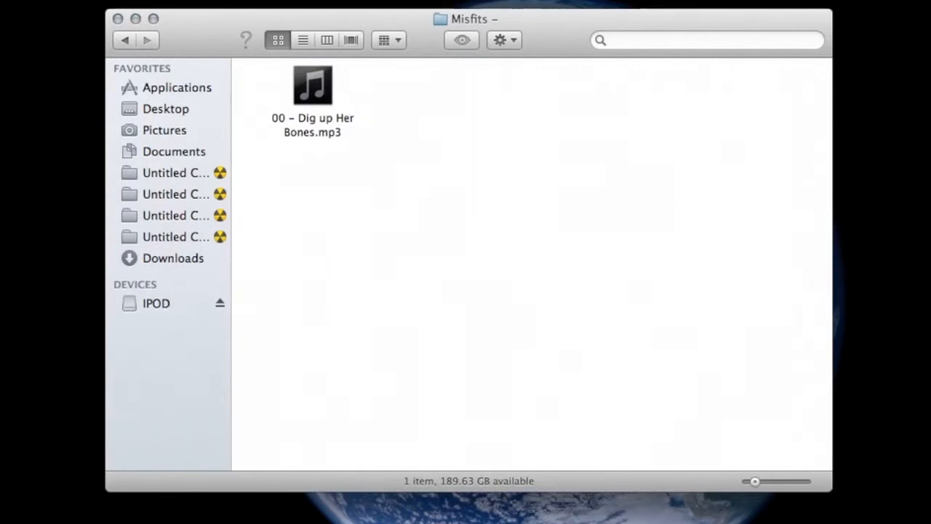
{"action": "mouse_move", "coordinate": [501, 358]}
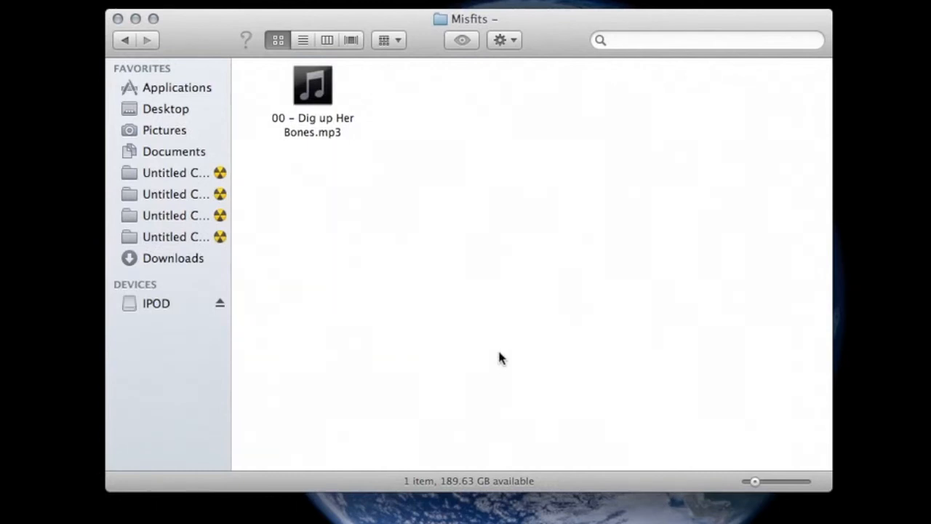
{"action": "mouse_move", "coordinate": [465, 294]}
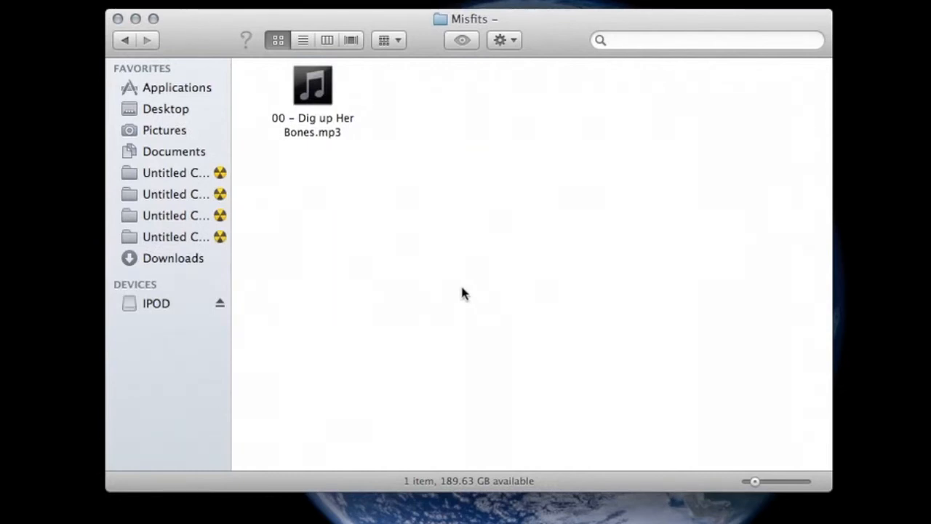
{"action": "mouse_move", "coordinate": [439, 251]}
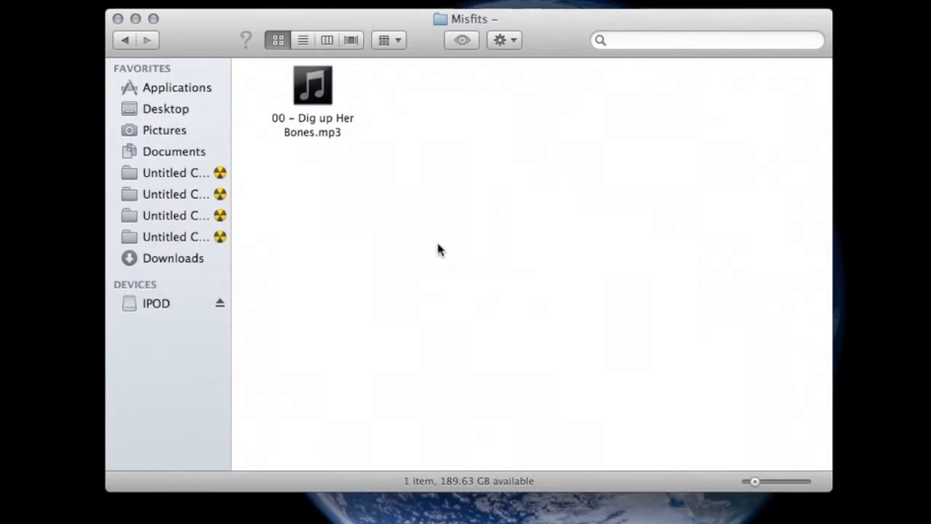
{"action": "mouse_move", "coordinate": [429, 231]}
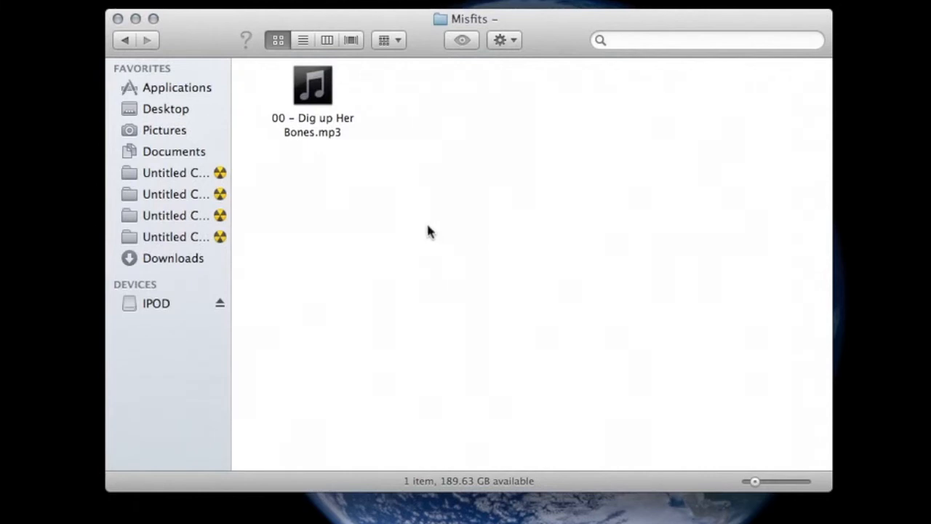
{"action": "mouse_move", "coordinate": [405, 204]}
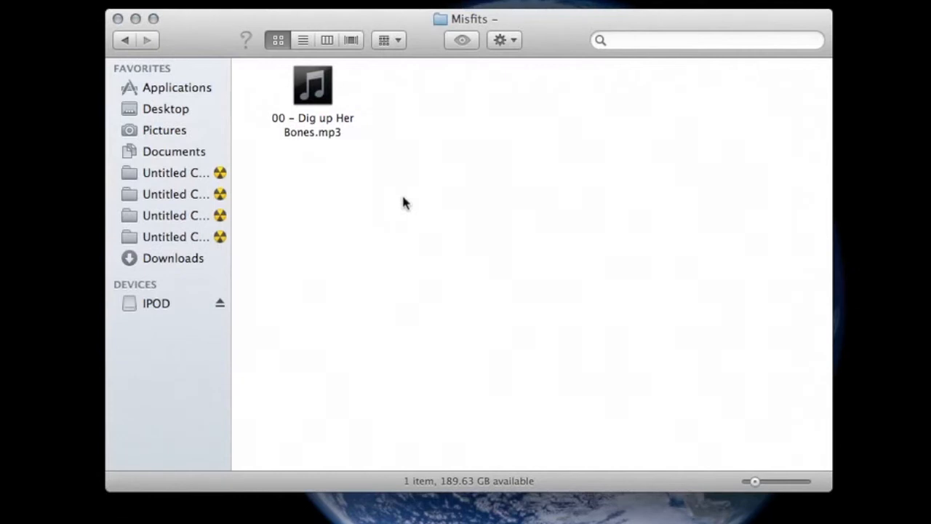
{"action": "mouse_move", "coordinate": [168, 51]}
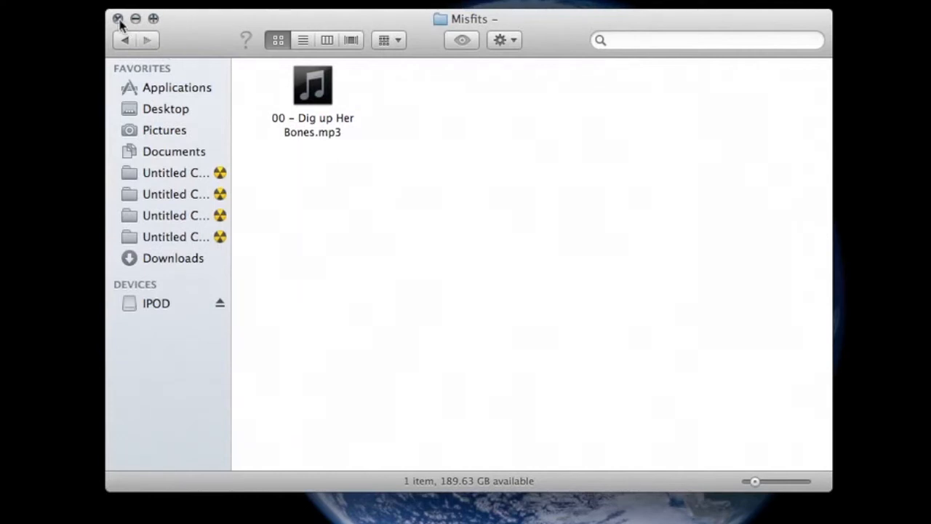
{"action": "mouse_move", "coordinate": [784, 428]}
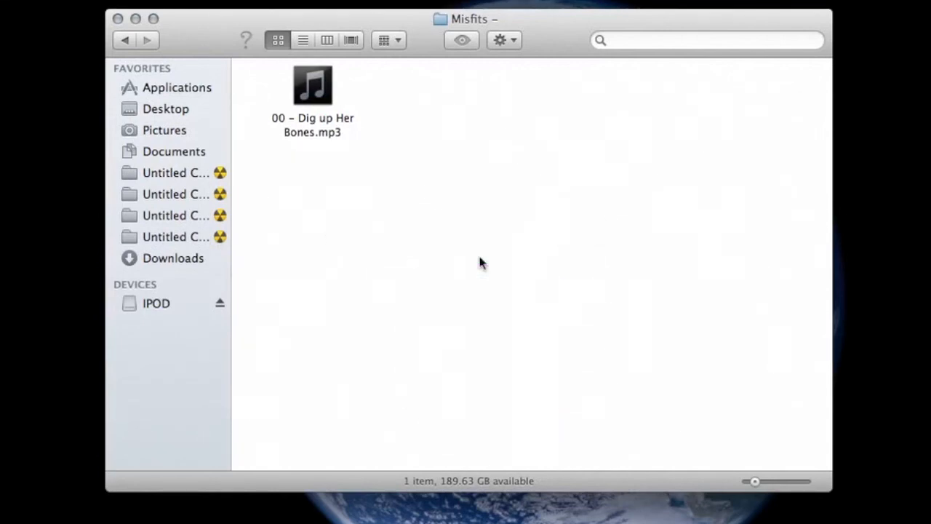
{"action": "mouse_move", "coordinate": [713, 382]}
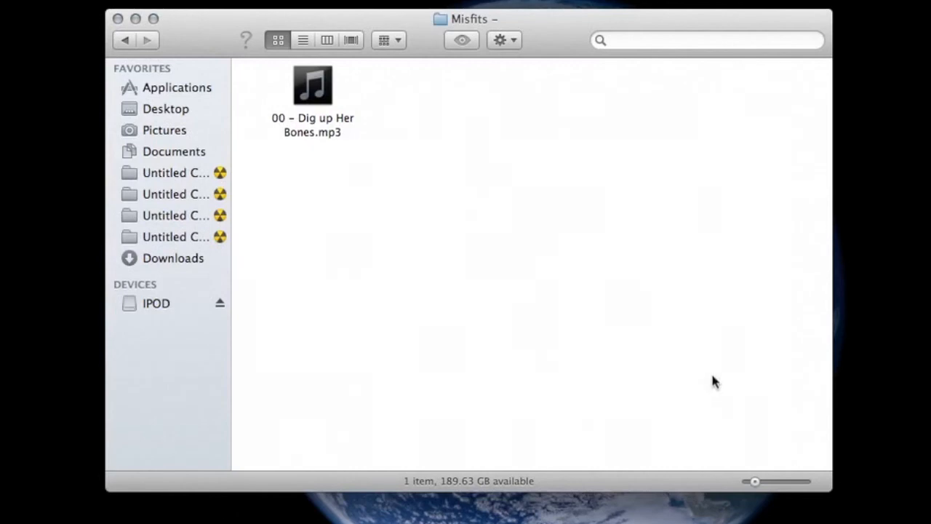